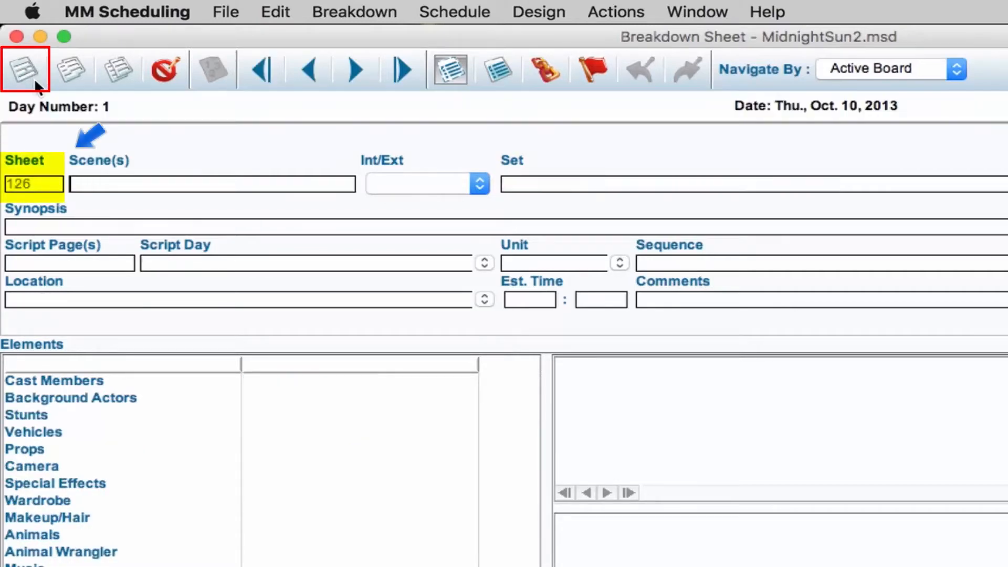
- Add a new blank breakdown sheet (130), view the Merge Sheets options, and cancel without merging
{"action": "left_click", "coordinate": [354, 70]}
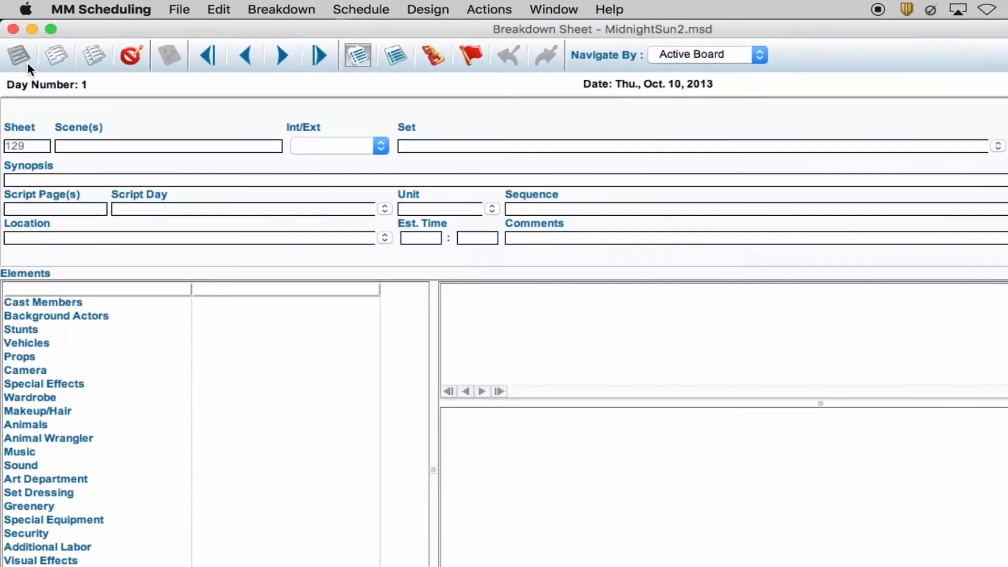
{"action": "left_click", "coordinate": [56, 55]}
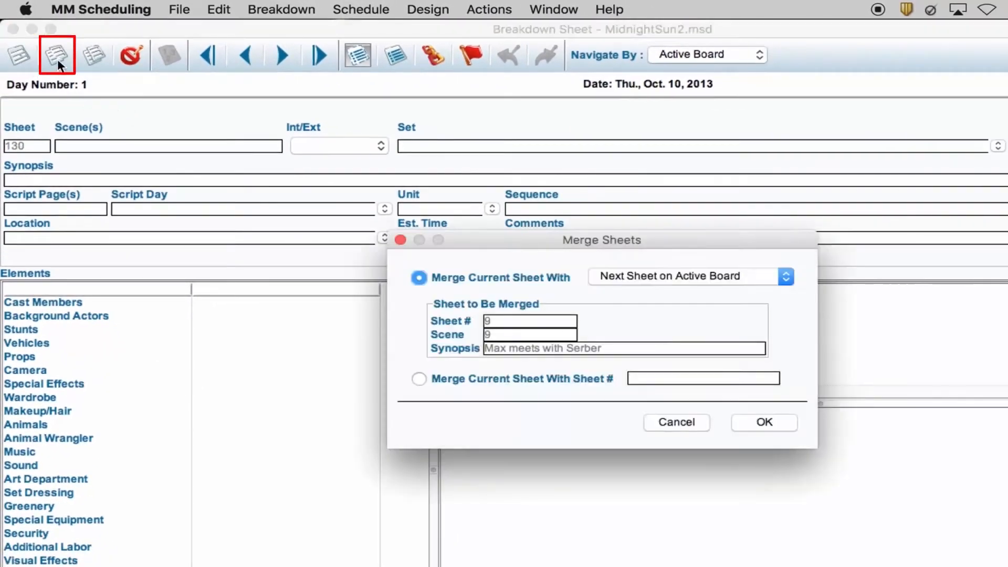
{"action": "mouse_move", "coordinate": [200, 130]}
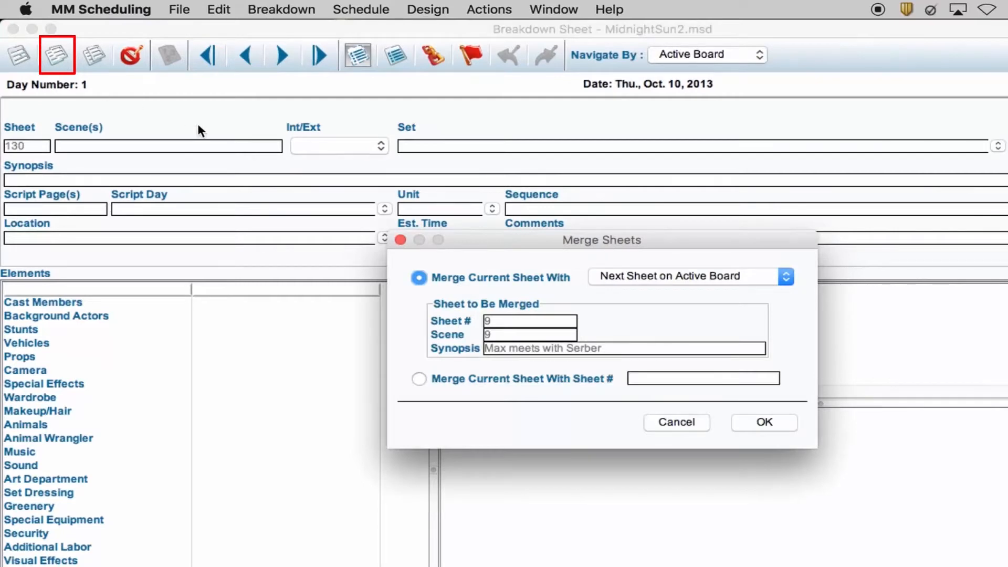
{"action": "left_click", "coordinate": [675, 423]}
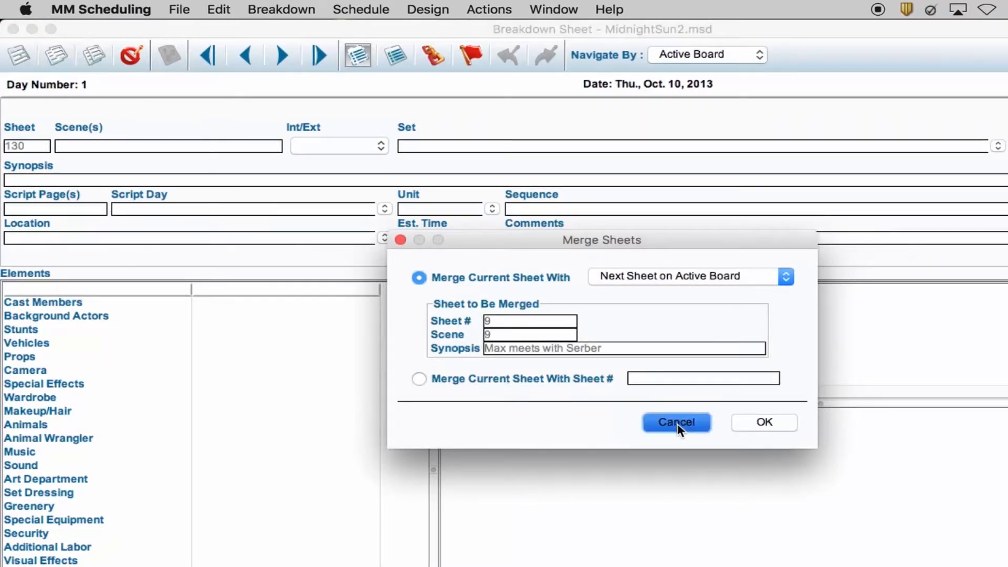
{"action": "left_click", "coordinate": [676, 423]}
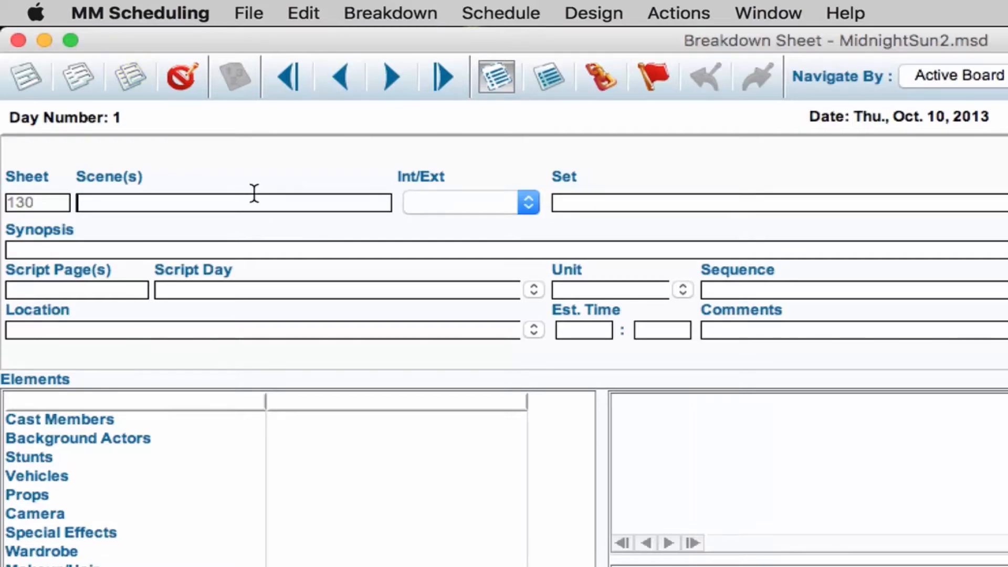
- Add blank sheet 131, start Delete Sheet, and cancel the warning to keep it
{"action": "left_click", "coordinate": [388, 76]}
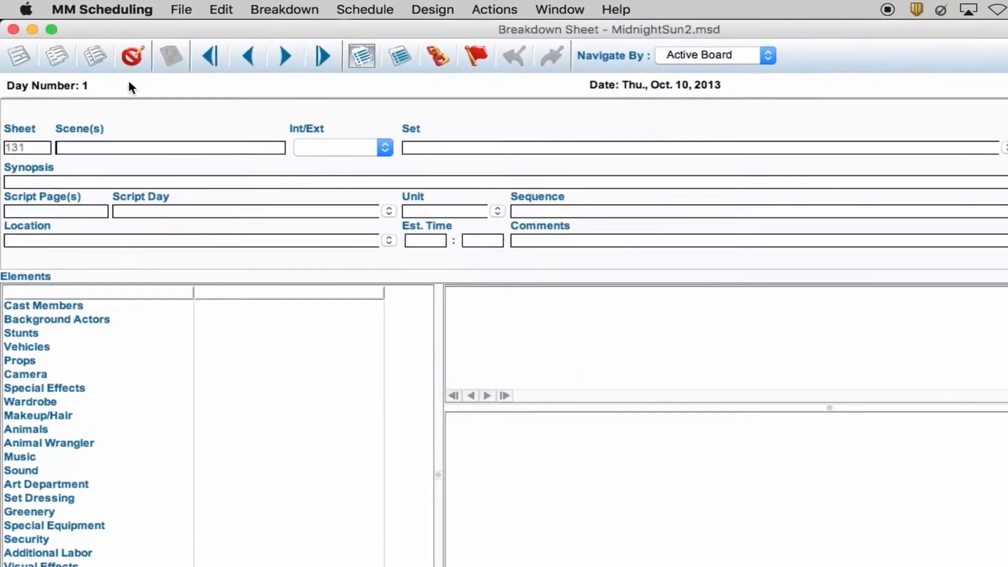
{"action": "left_click", "coordinate": [132, 56]}
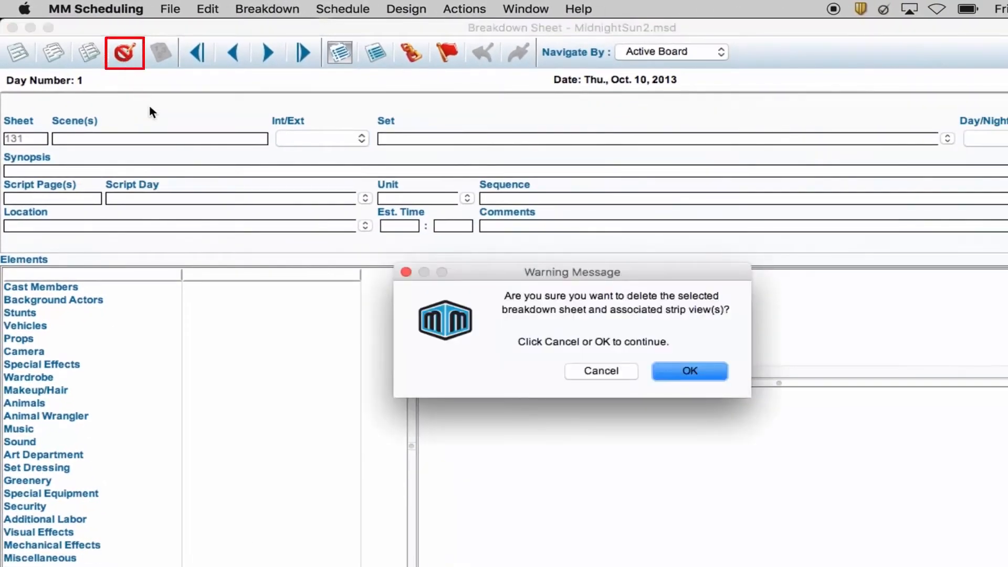
{"action": "mouse_move", "coordinate": [601, 371]}
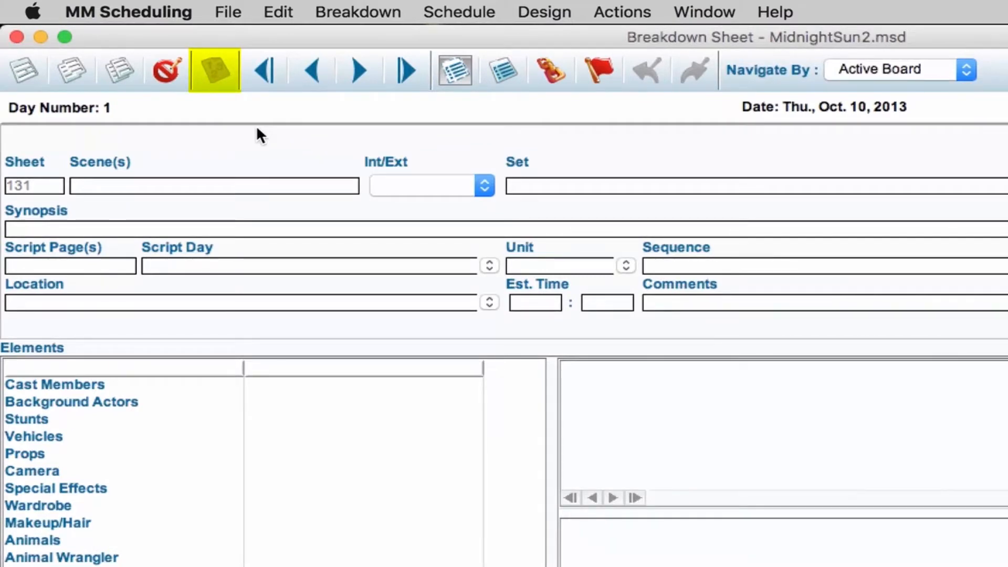
{"action": "left_click", "coordinate": [214, 70]}
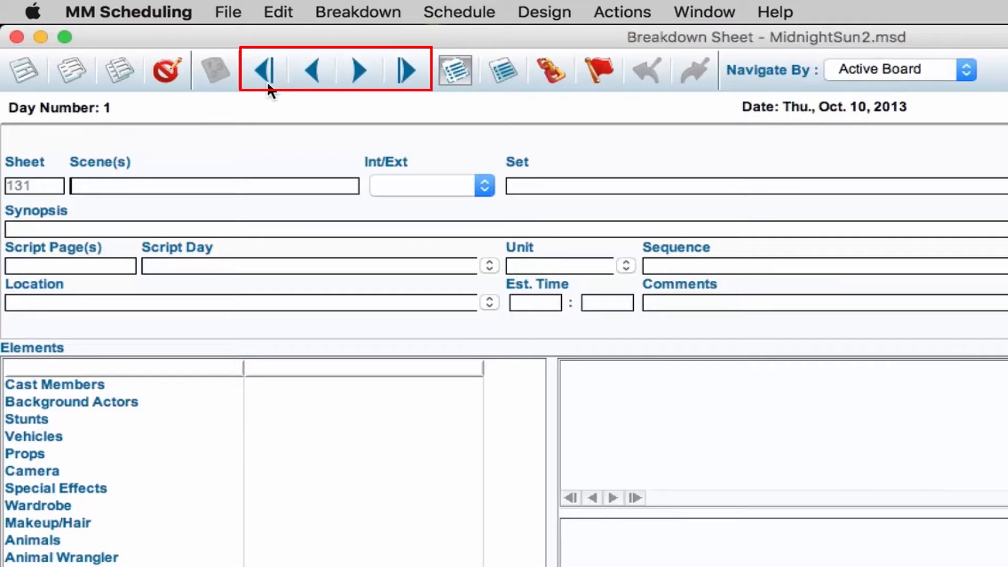
- Step through first, last, previous and next sheets to land on sheet 123, scene 27pt.3
{"action": "left_click", "coordinate": [264, 69]}
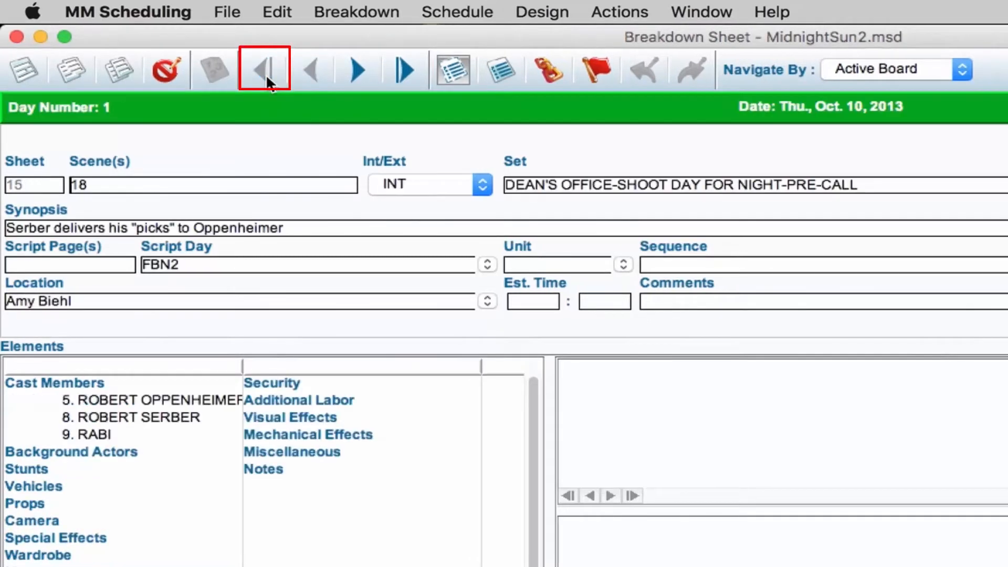
{"action": "left_click", "coordinate": [403, 69]}
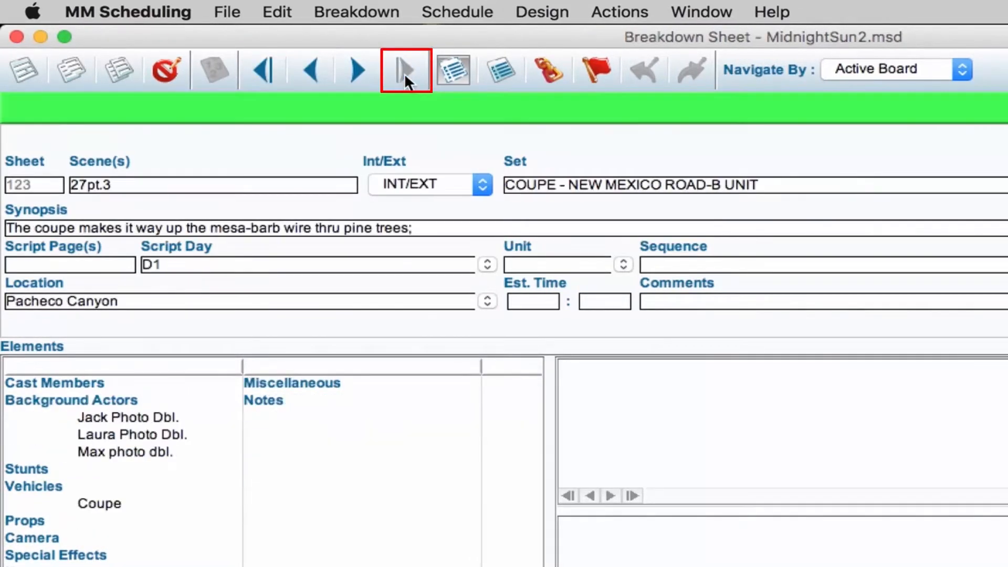
{"action": "left_click", "coordinate": [404, 69]}
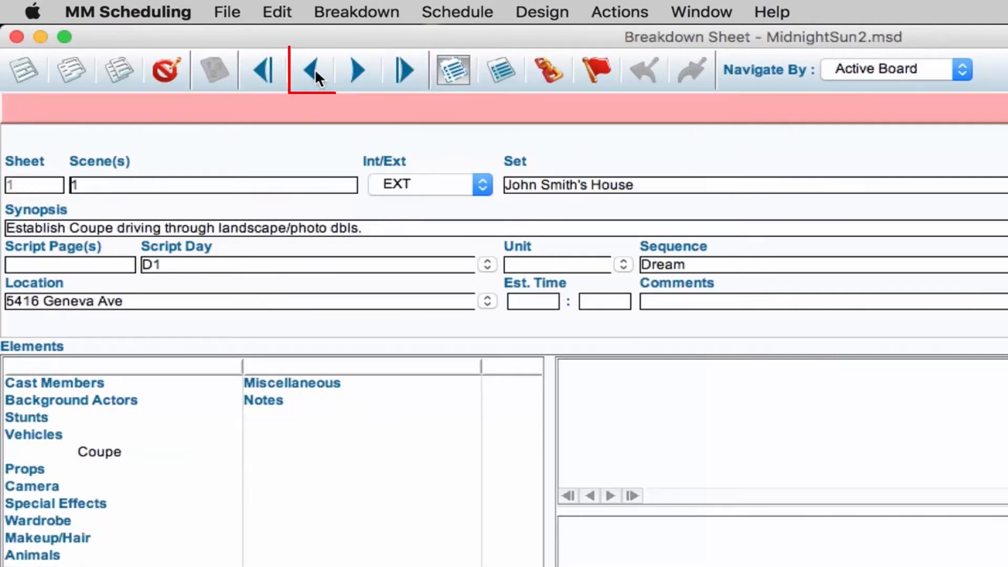
{"action": "left_click", "coordinate": [312, 69]}
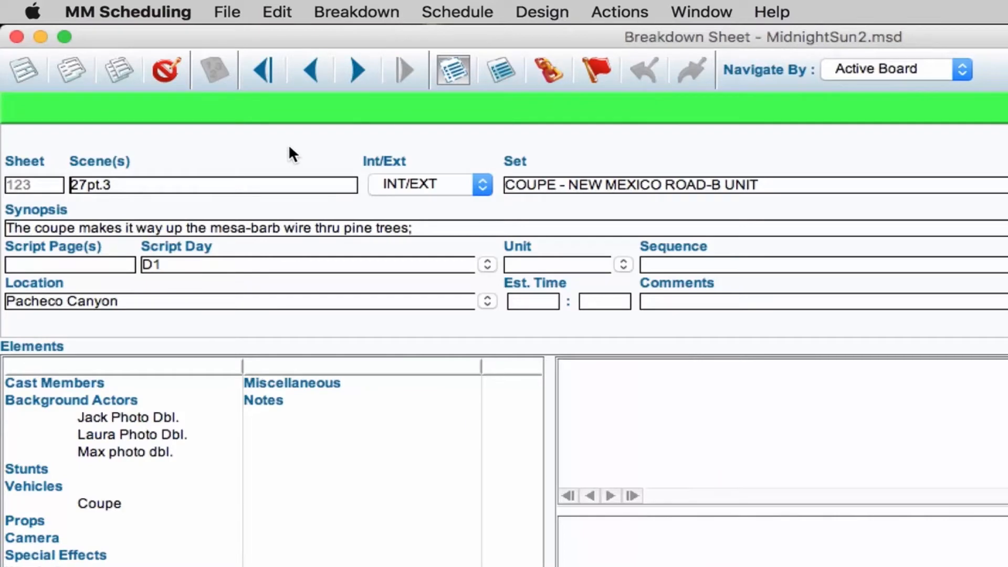
{"action": "left_click", "coordinate": [451, 69]}
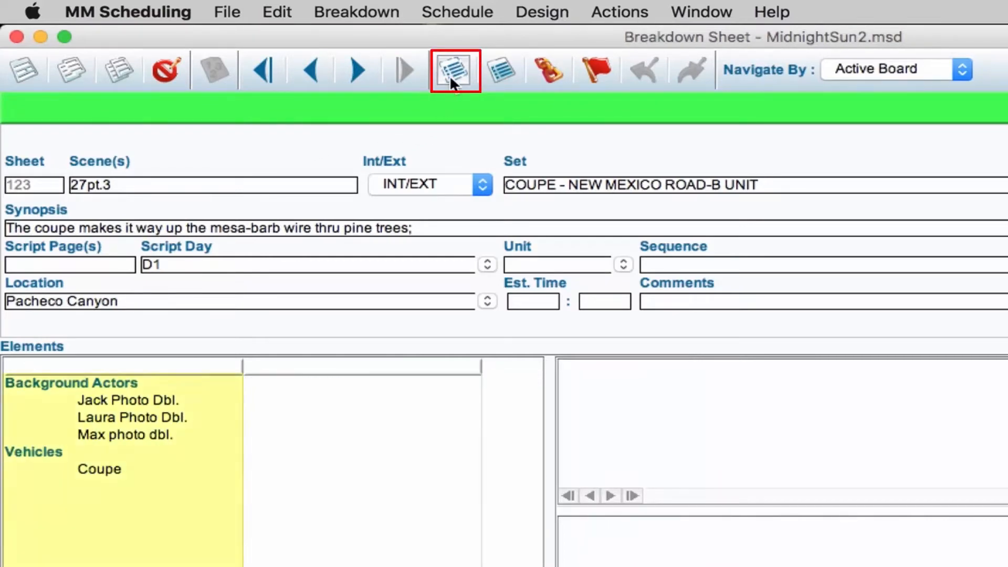
{"action": "left_click", "coordinate": [453, 69]}
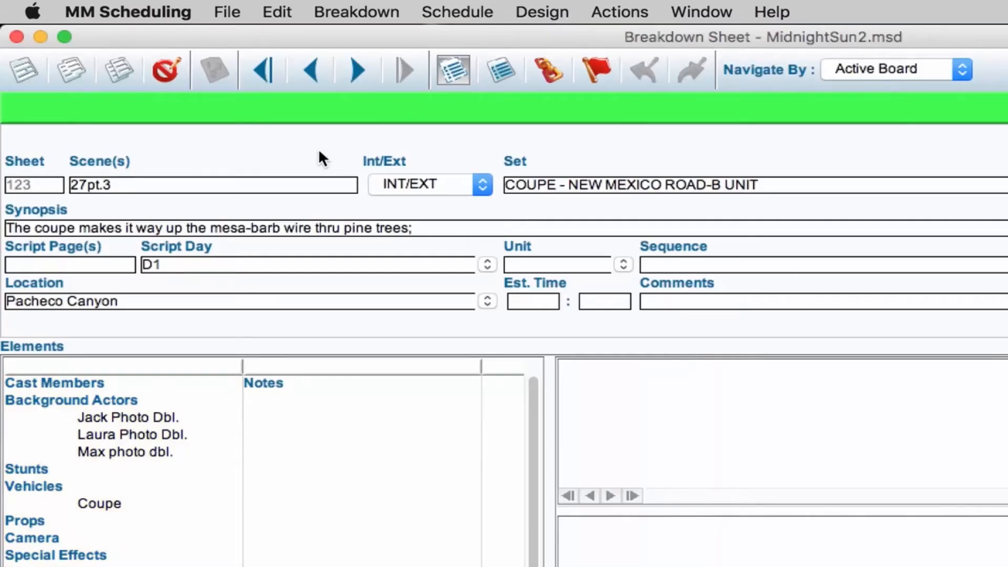
{"action": "left_click", "coordinate": [502, 69]}
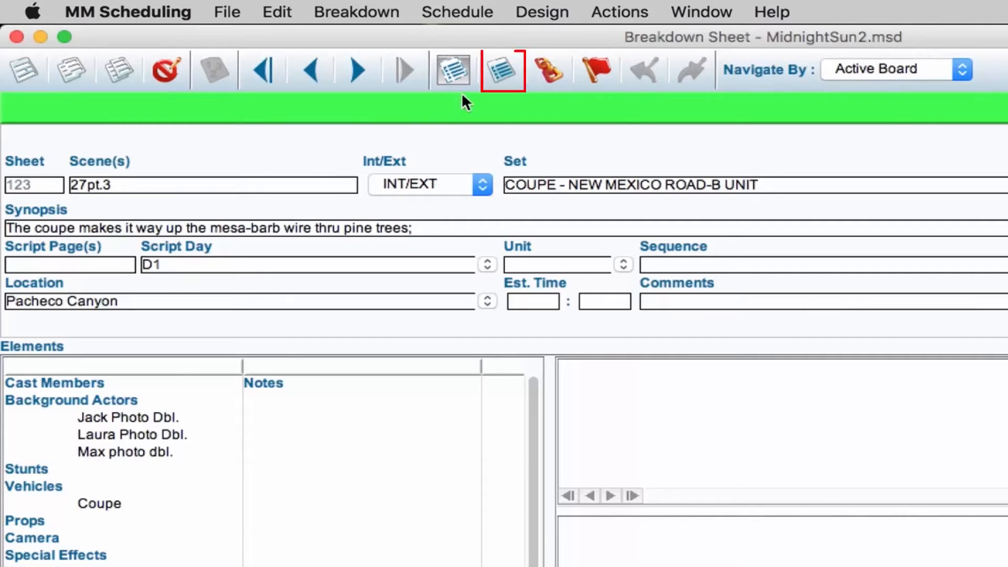
- View and close the element Quick Entry window, then the Element Linking Manager, returning to sheet 123
{"action": "left_click", "coordinate": [502, 69]}
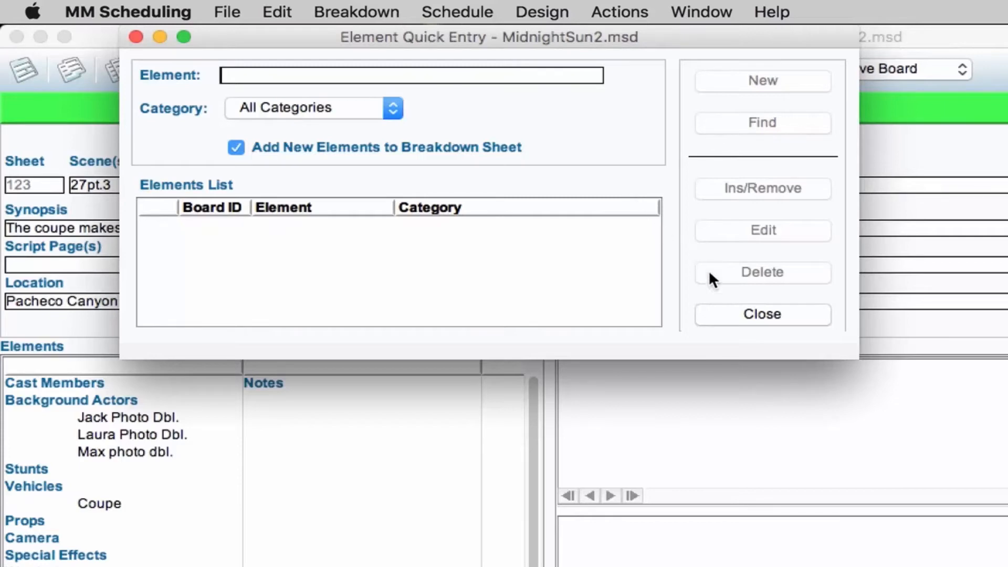
{"action": "left_click", "coordinate": [763, 314]}
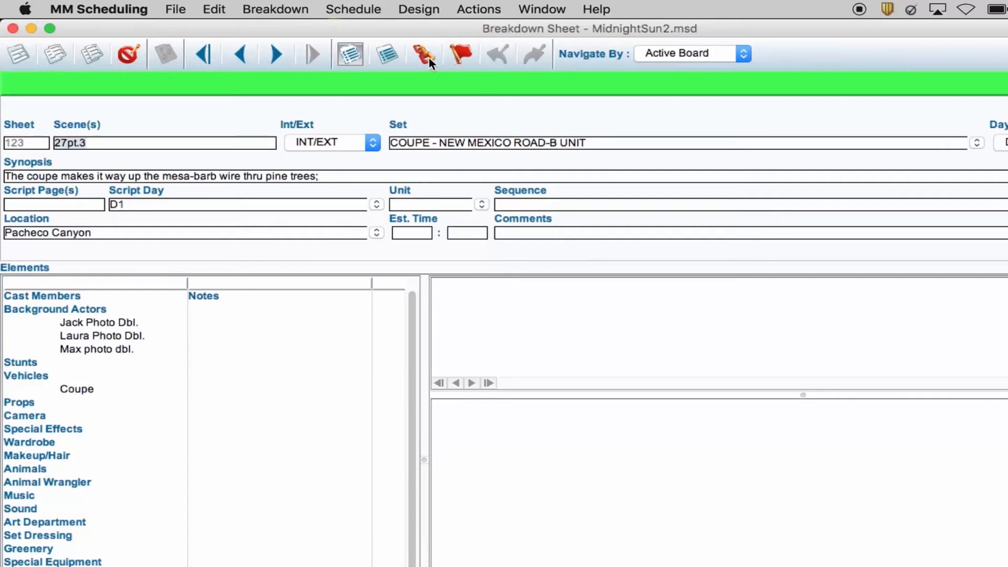
{"action": "left_click", "coordinate": [423, 53]}
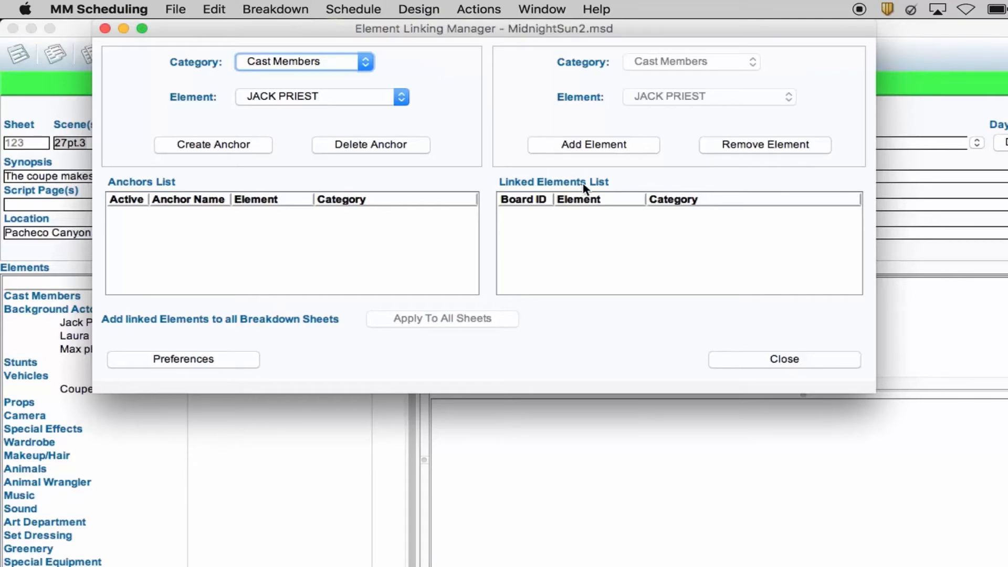
{"action": "left_click", "coordinate": [783, 360]}
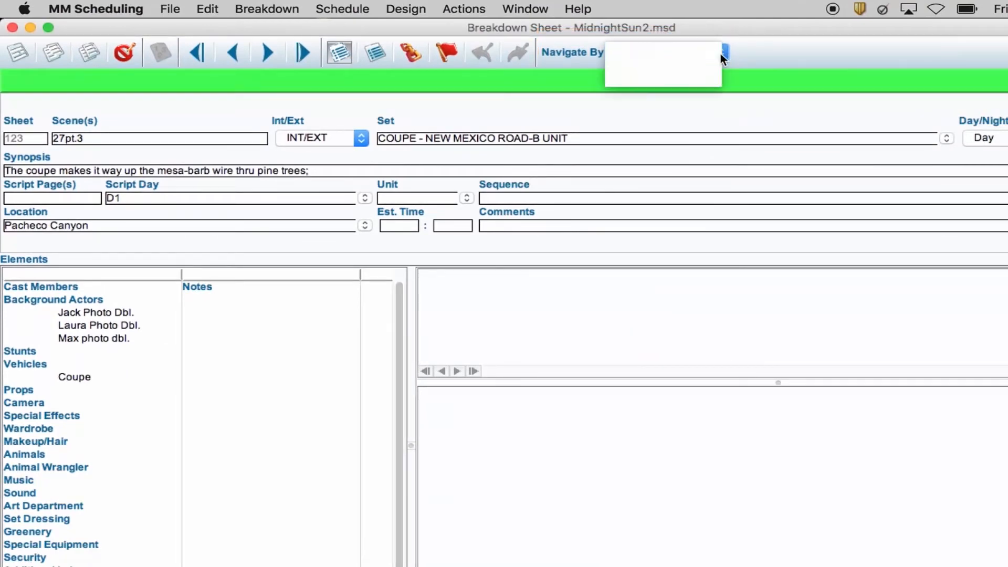
- Choose Active Board from the Navigate By pop-up
{"action": "left_click", "coordinate": [662, 64]}
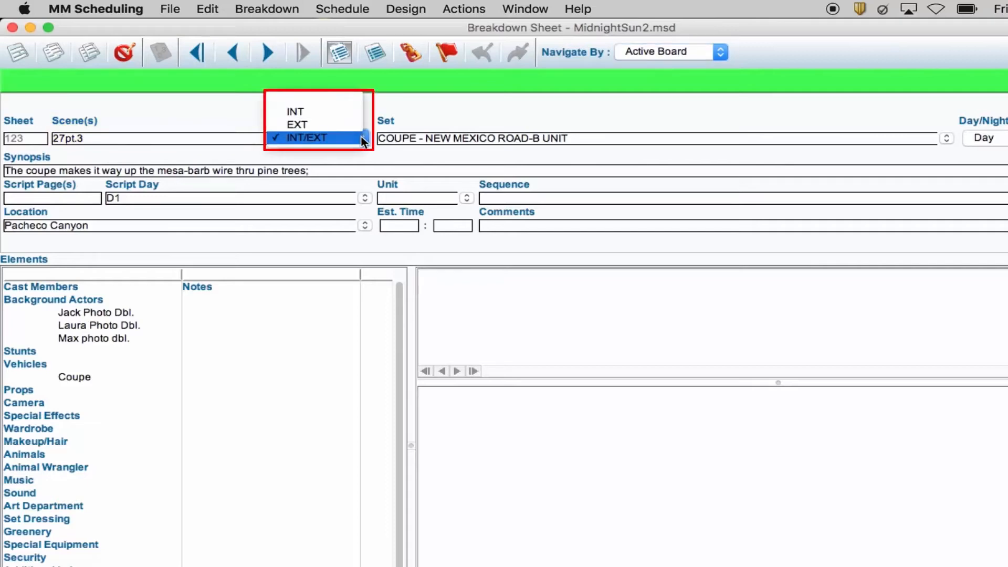
- Set sheet 123's Int/Ext to EXT, then change it to INT
{"action": "left_click", "coordinate": [296, 125]}
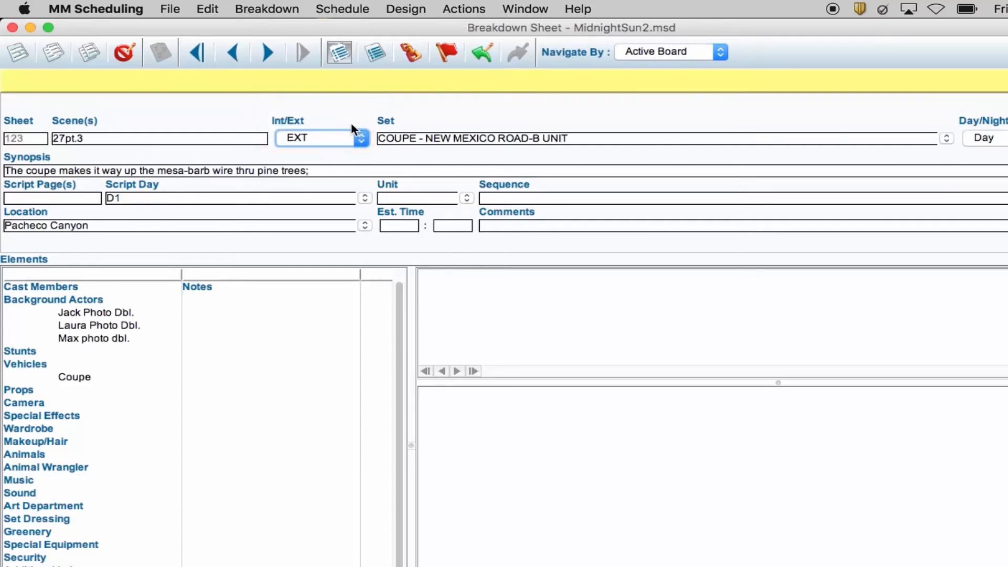
{"action": "left_click", "coordinate": [321, 138]}
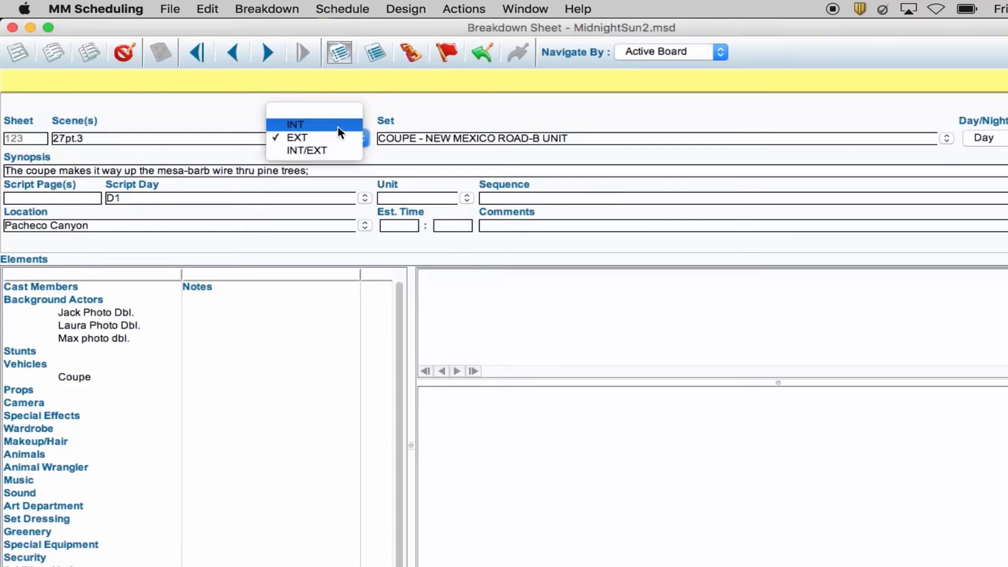
{"action": "left_click", "coordinate": [294, 124]}
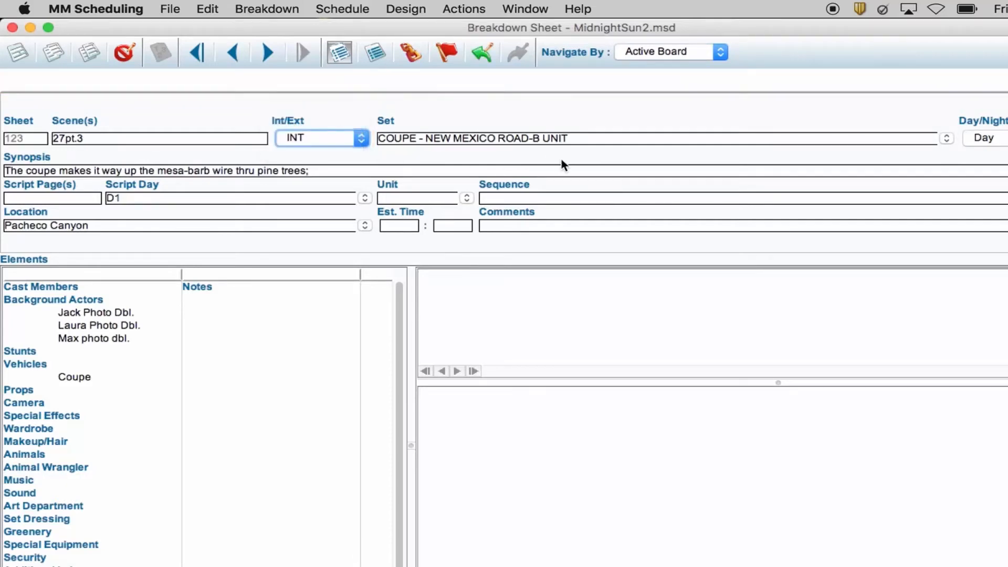
- Set Day/Night to Day and enter 4 in the page eighths box
{"action": "left_click", "coordinate": [947, 137]}
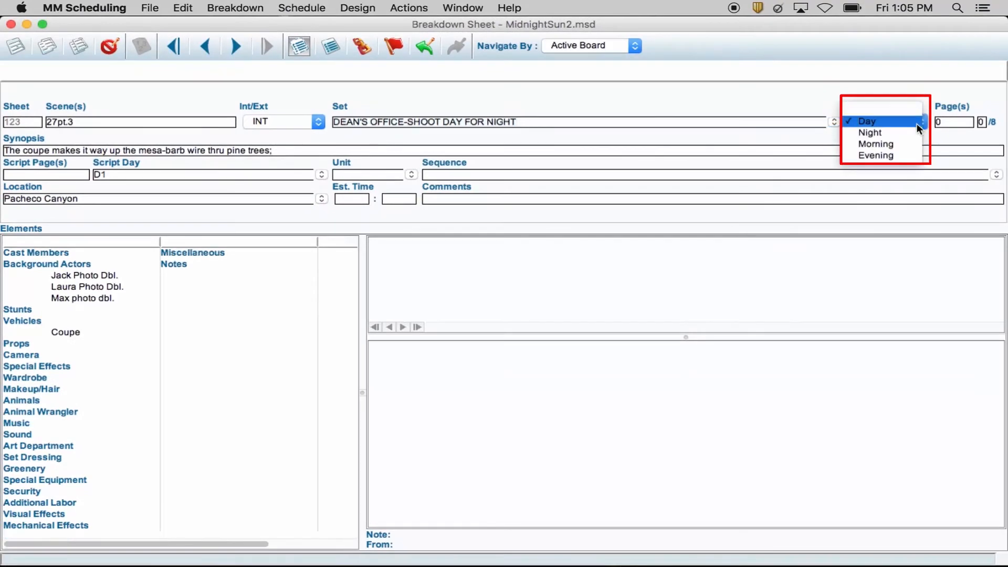
{"action": "left_click", "coordinate": [867, 121]}
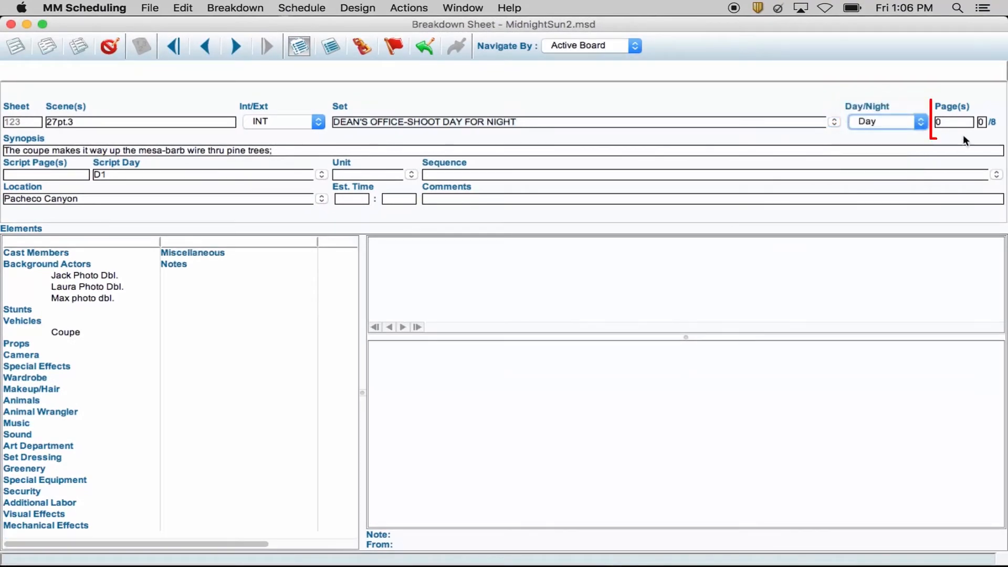
{"action": "left_click", "coordinate": [982, 122]}
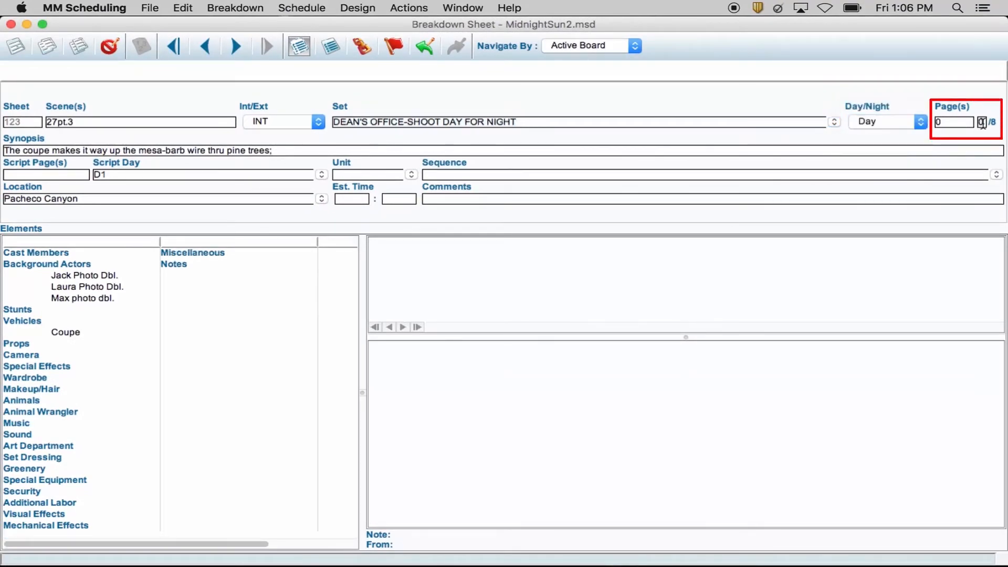
{"action": "type", "text": "4"}
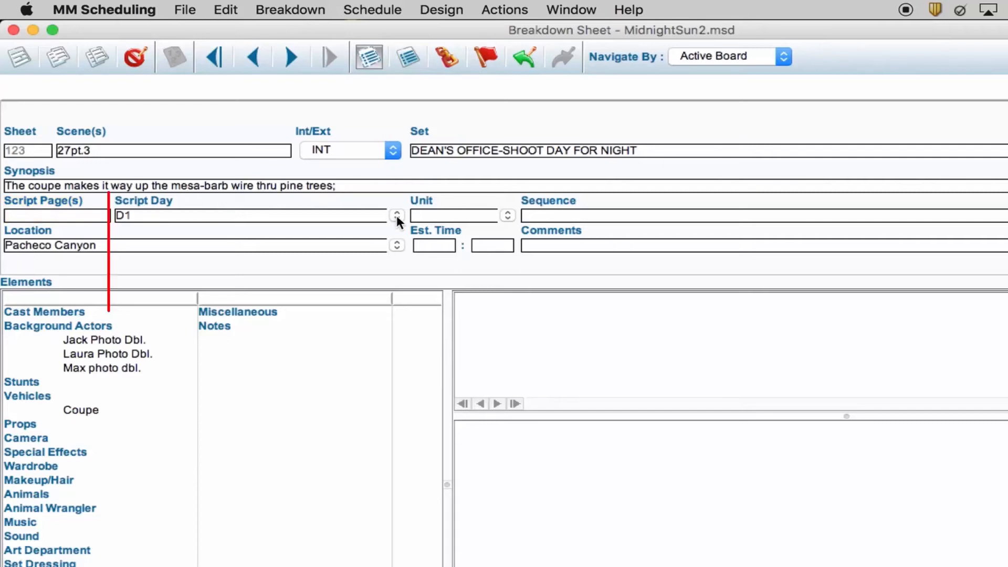
- Set the script day to N12 and the unit to D1
{"action": "left_click", "coordinate": [397, 214]}
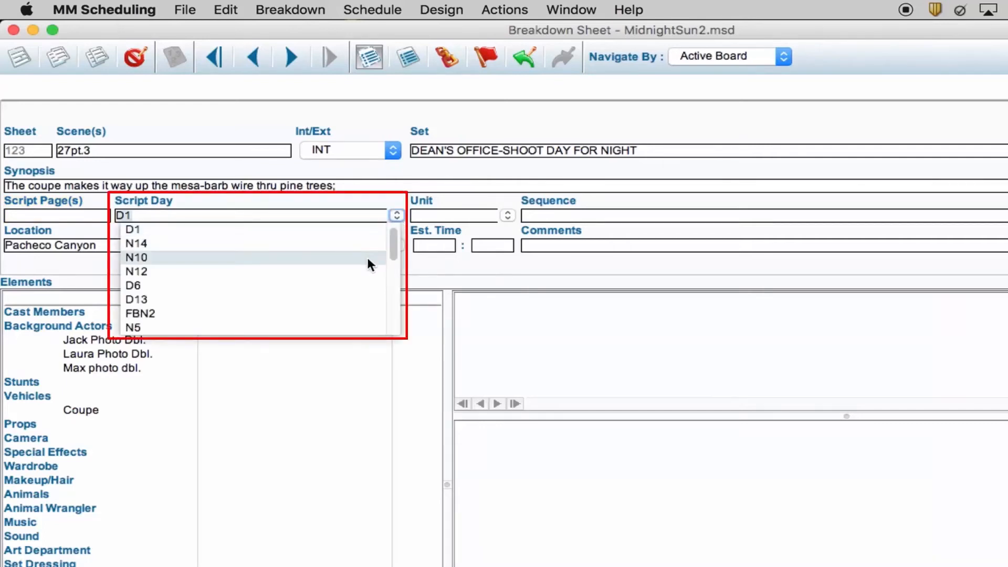
{"action": "left_click", "coordinate": [137, 271]}
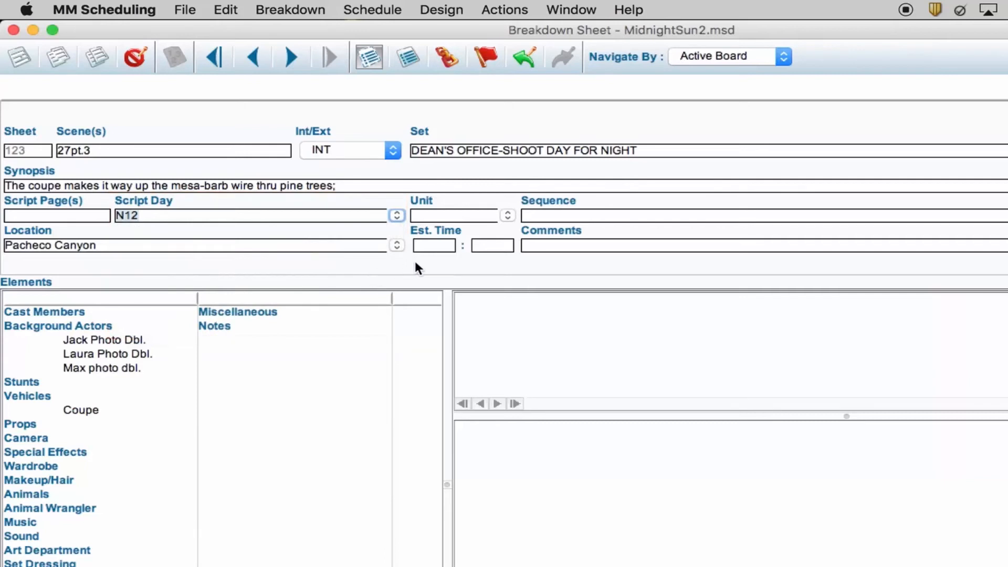
{"action": "mouse_move", "coordinate": [424, 269]}
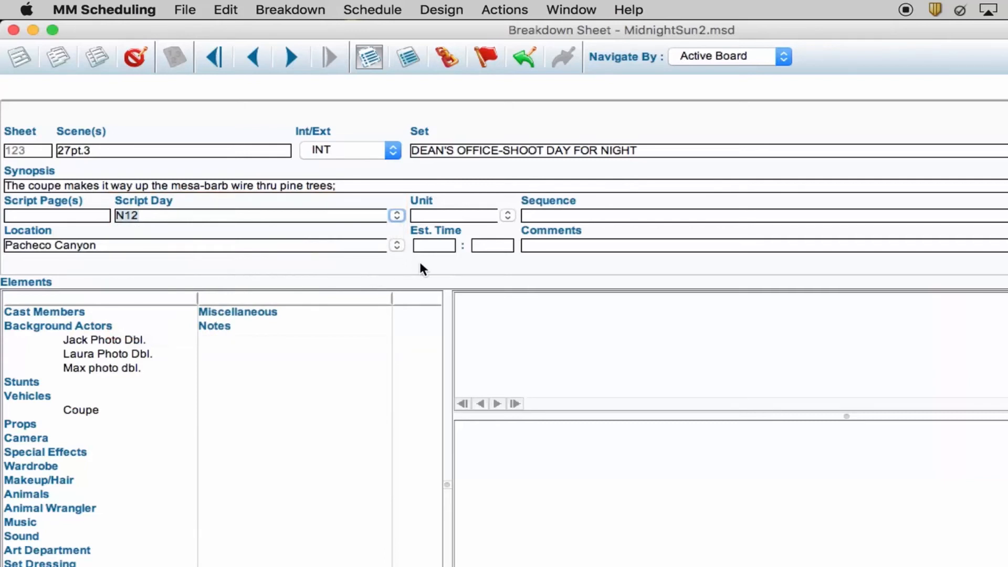
{"action": "left_click", "coordinate": [507, 214]}
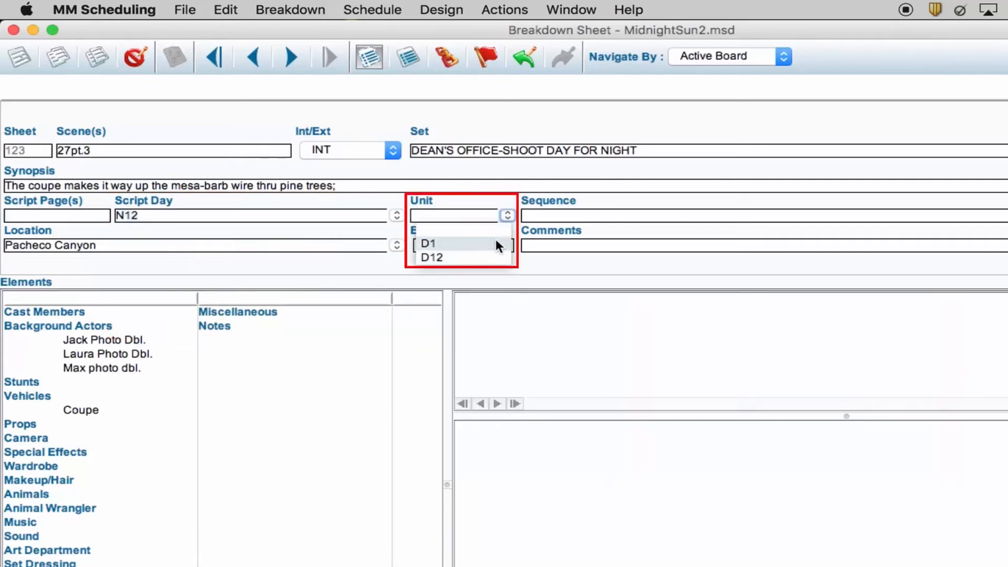
{"action": "left_click", "coordinate": [428, 243]}
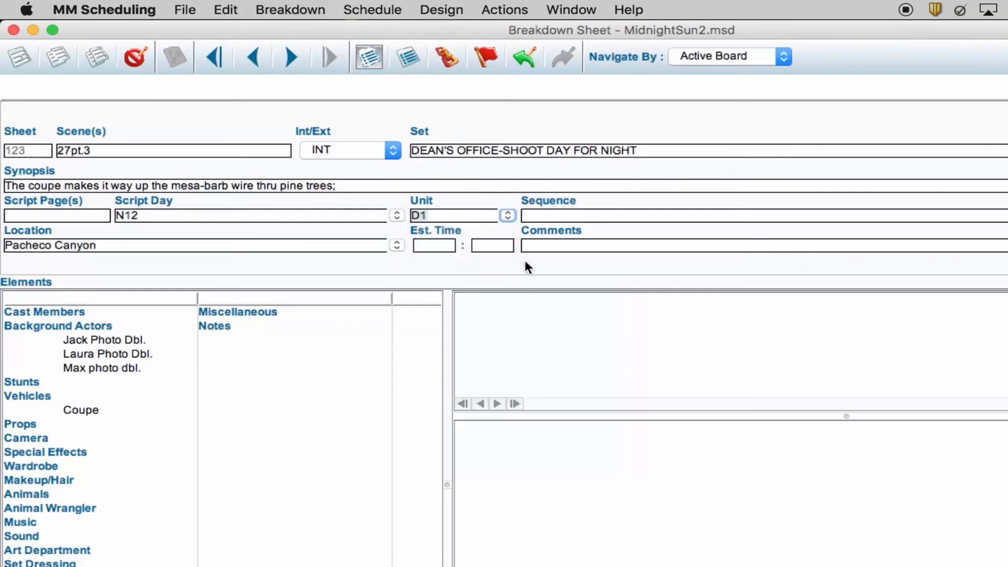
- Set sheet 123's location to stage
{"action": "left_click", "coordinate": [763, 215]}
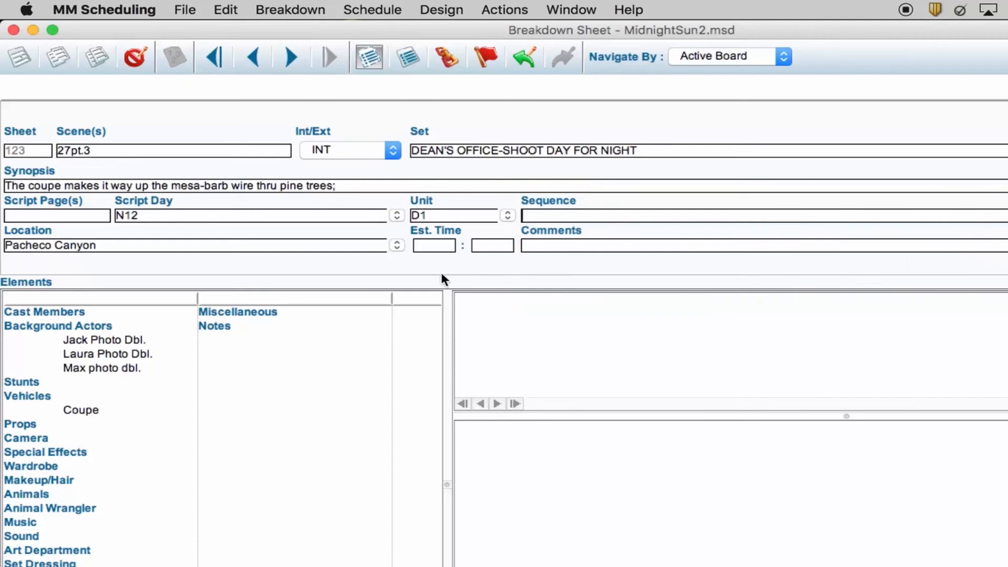
{"action": "left_click", "coordinate": [396, 245]}
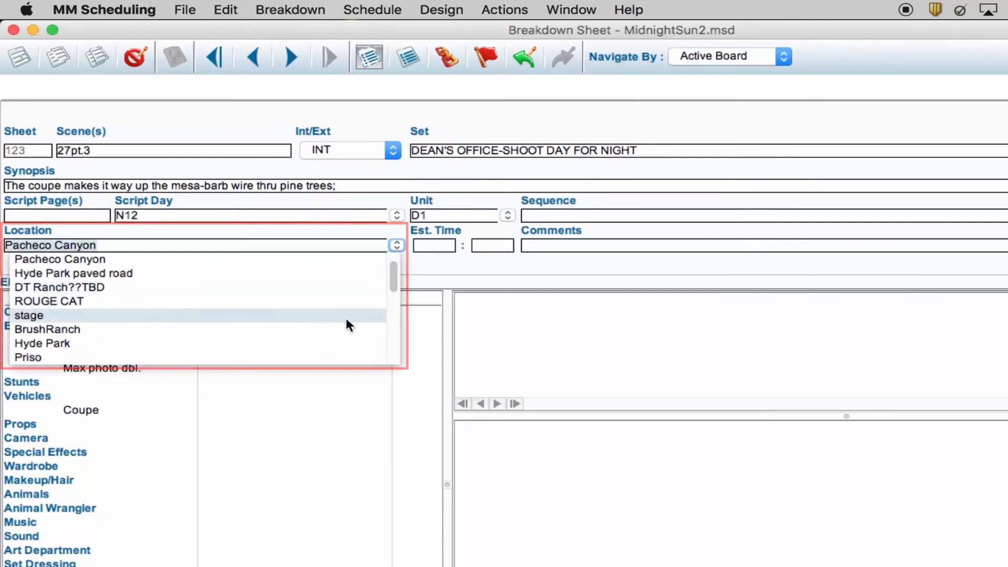
{"action": "left_click", "coordinate": [29, 315]}
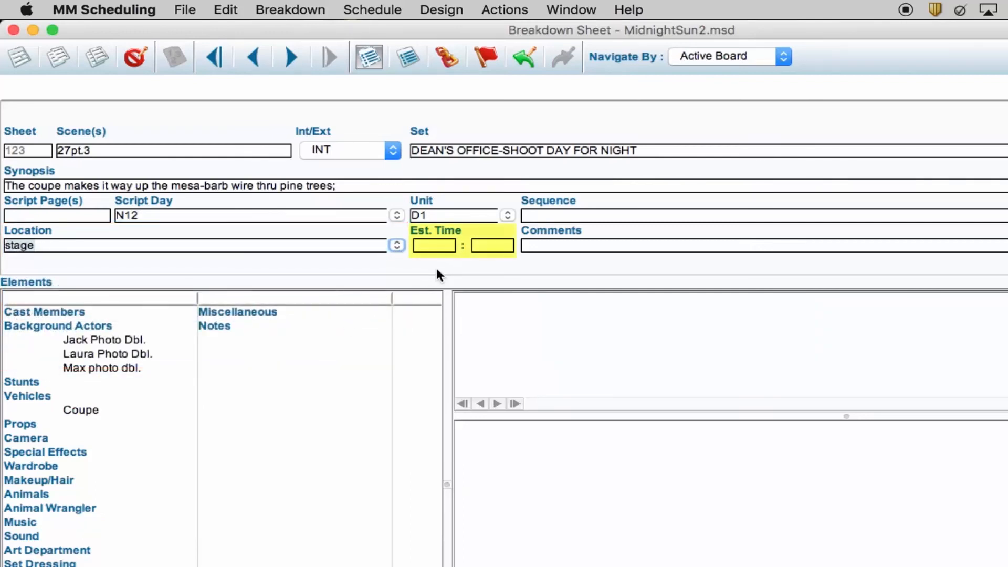